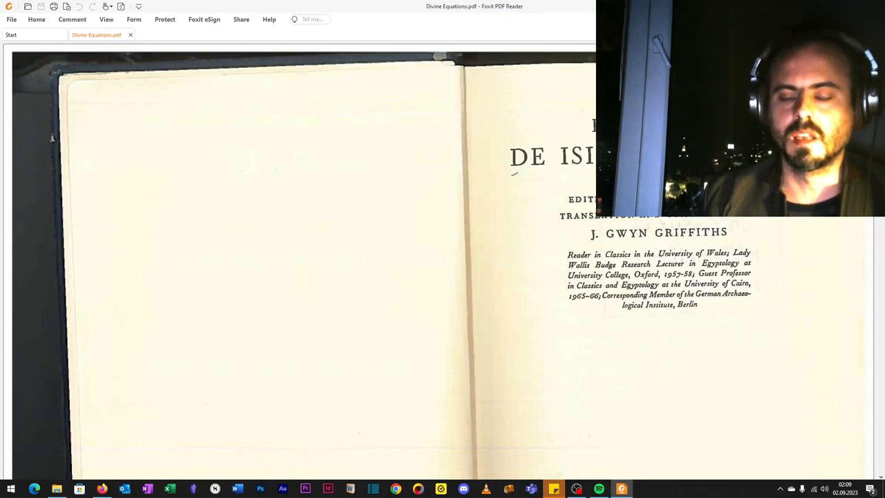
Step: Scroll the De Iside title page down to the University of Wales Press 1970 imprint
{"action": "scroll", "scroll_direction": "down", "scroll_amount": 3}
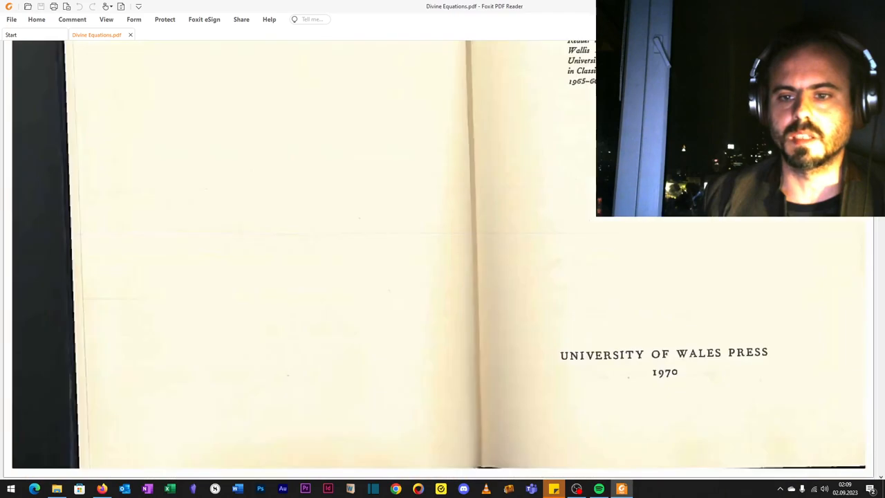
Step: Scroll to the Divine Equations appendix opening, showing Ammon through Eros entries
{"action": "scroll", "scroll_direction": "down", "scroll_amount": 3}
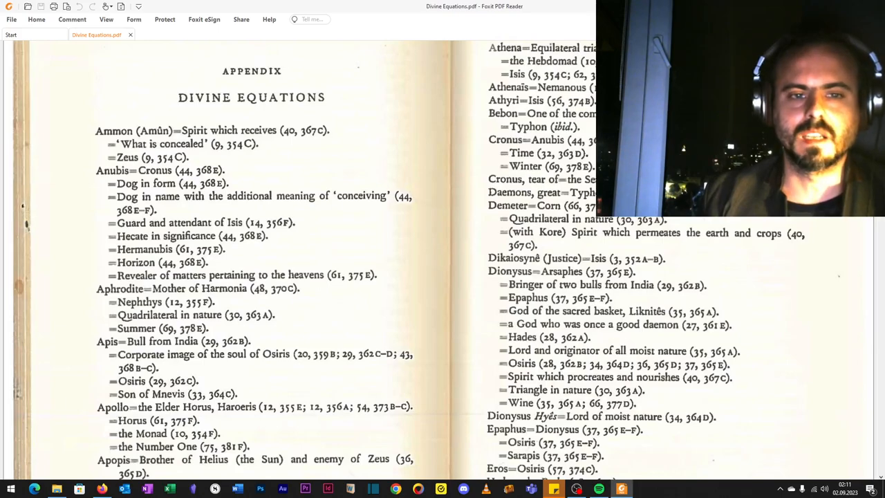
Step: Scroll slightly further to reveal the Areimanius, Ares and Hades entries
{"action": "scroll", "scroll_direction": "down", "scroll_amount": 3}
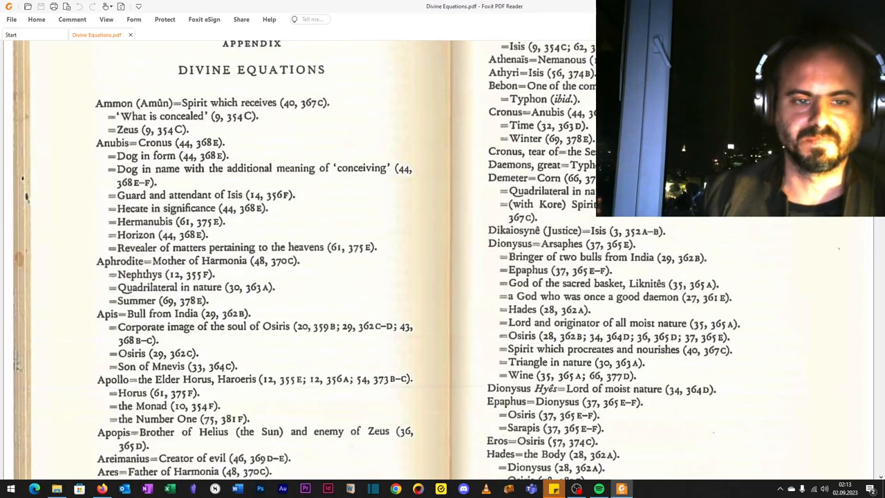
Step: Scroll to the foot of appendix pages 572 and 573, ending at Artemis and Harmonia
{"action": "scroll", "scroll_direction": "down", "scroll_amount": 3}
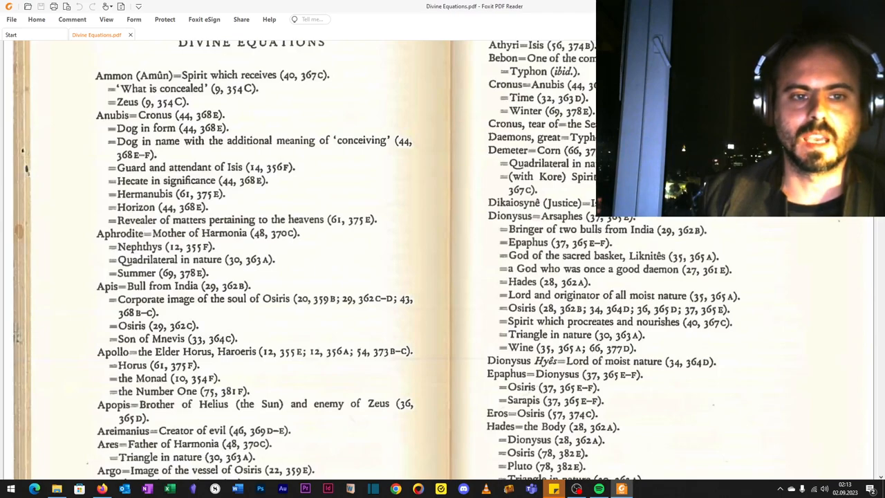
{"action": "scroll", "scroll_direction": "down", "scroll_amount": 3}
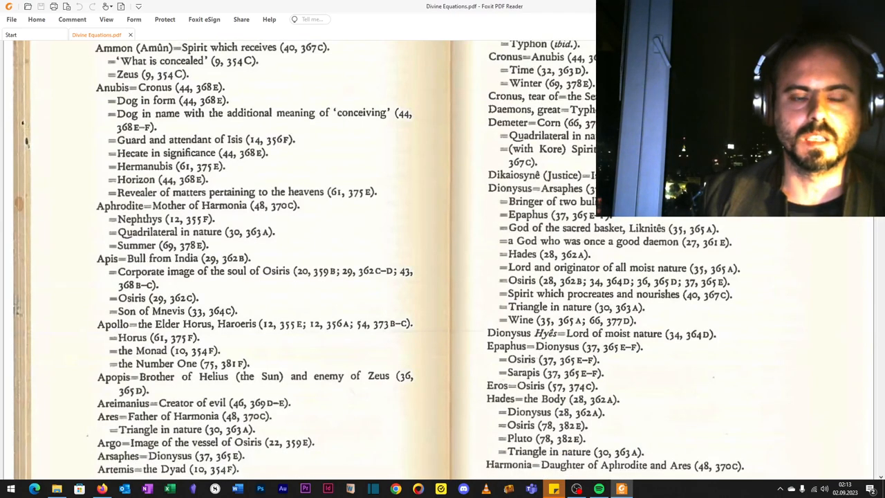
{"action": "scroll", "scroll_direction": "down", "scroll_amount": 3}
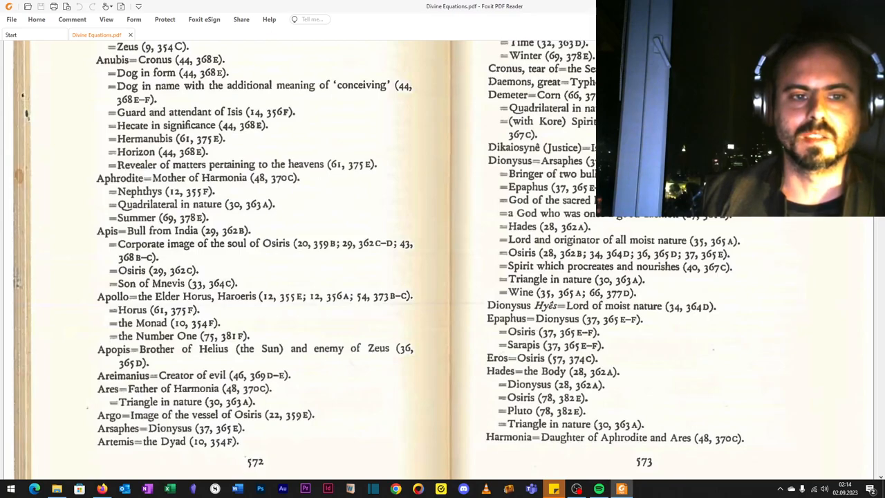
Step: Read down pages 572–573, then return to the APPENDIX / DIVINE EQUATIONS heading
{"action": "scroll", "scroll_direction": "down", "scroll_amount": 3}
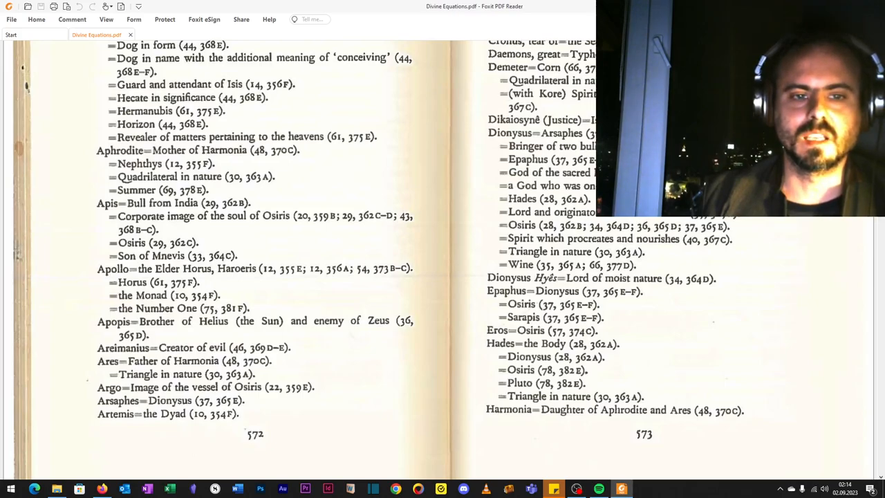
{"action": "scroll", "scroll_direction": "down", "scroll_amount": 3}
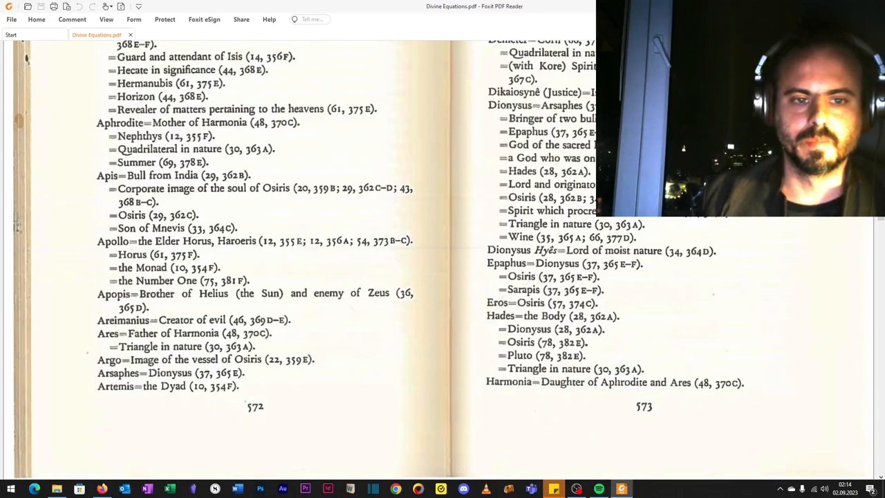
{"action": "scroll", "scroll_direction": "down", "scroll_amount": 3}
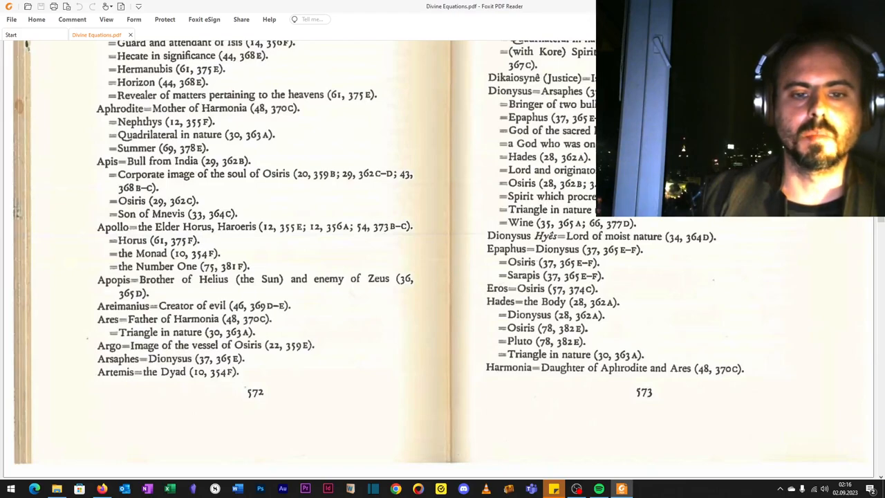
{"action": "scroll", "scroll_direction": "up", "scroll_amount": 3}
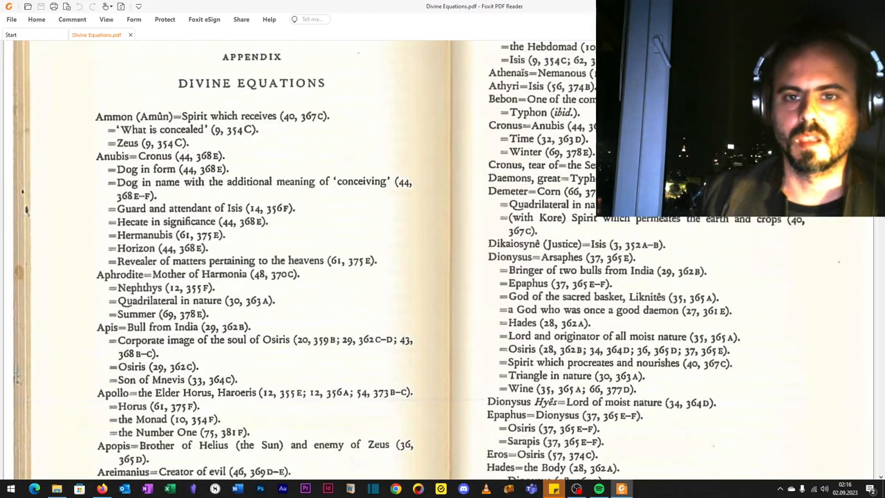
Step: Reread pages 572–573 from the top down to the Artemis and Harmonia entries
{"action": "scroll", "scroll_direction": "up", "scroll_amount": 3}
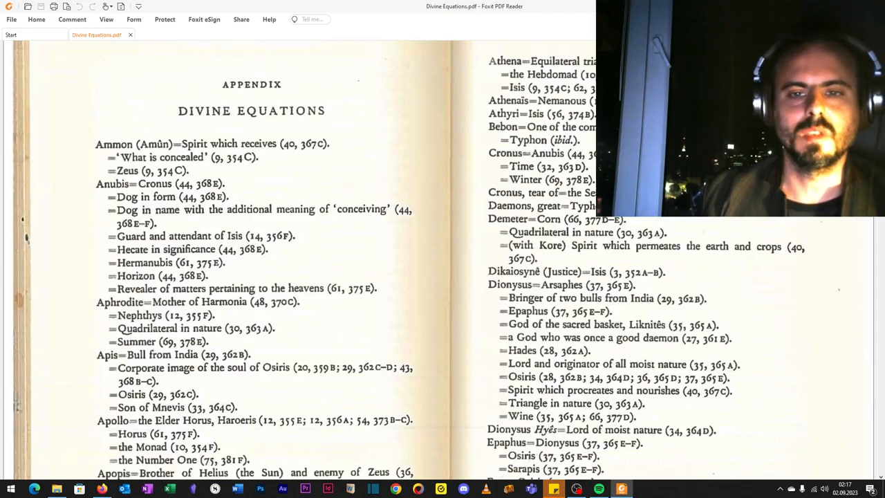
{"action": "scroll", "scroll_direction": "down", "scroll_amount": 3}
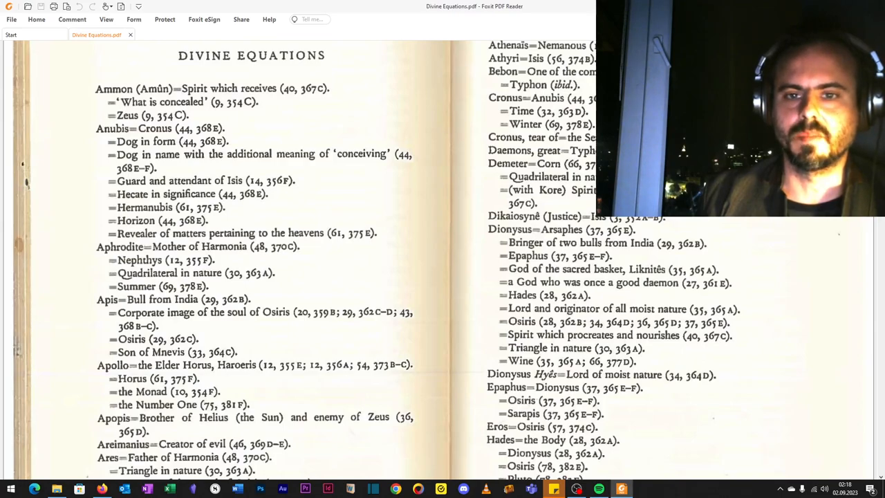
{"action": "scroll", "scroll_direction": "down", "scroll_amount": 3}
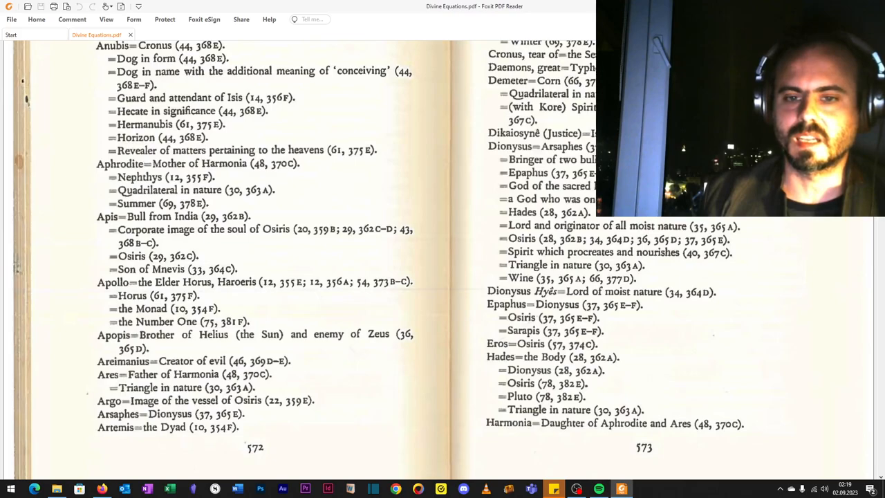
Step: Move to the Haroeris, Hermes and Isis spread and highlight a word there
{"action": "scroll", "scroll_direction": "down", "scroll_amount": 3}
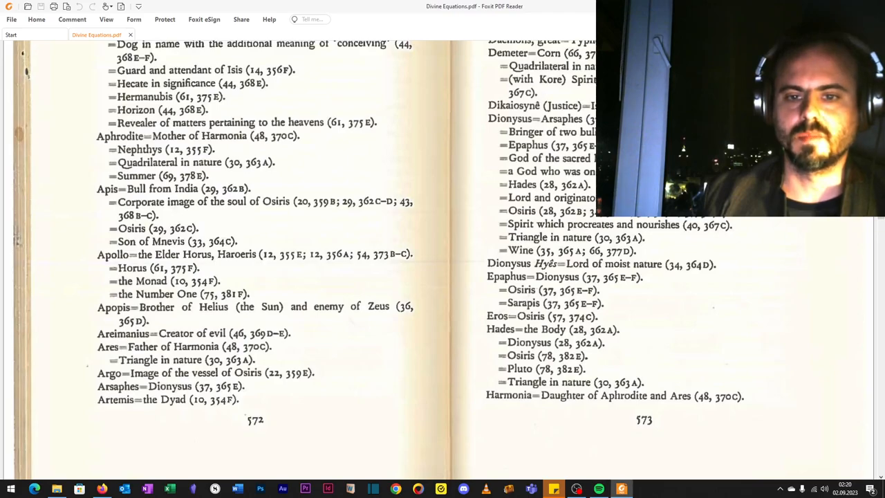
{"action": "double_click", "coordinate": [530, 343]}
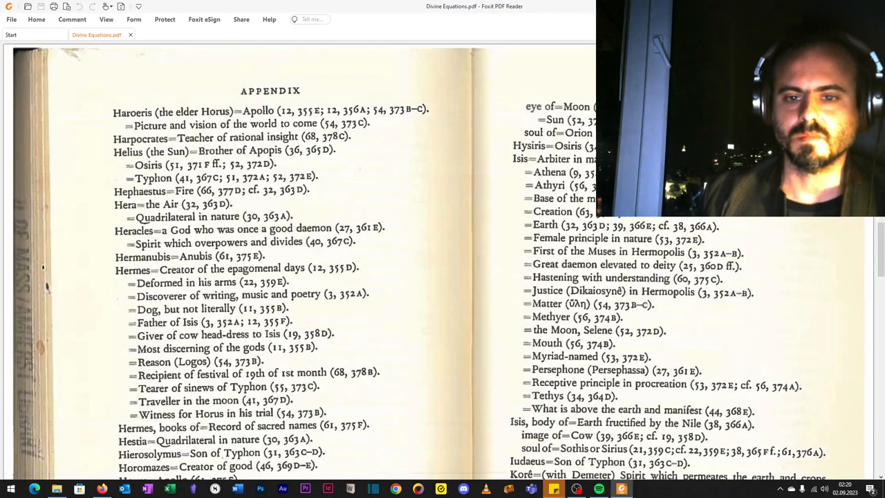
Step: Read through the Hermes, Horus and Isis entries, highlighting two words, toward Mithrês and Nemanous
{"action": "scroll", "scroll_direction": "down", "scroll_amount": 3}
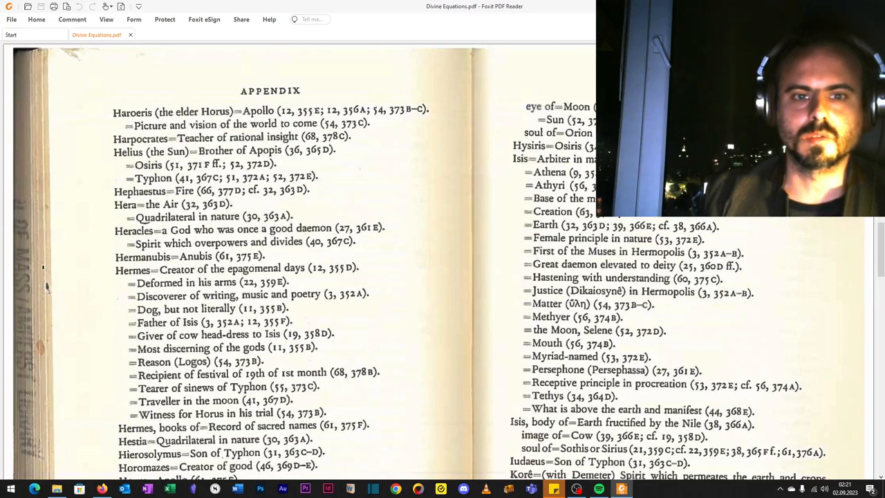
{"action": "double_click", "coordinate": [257, 111]}
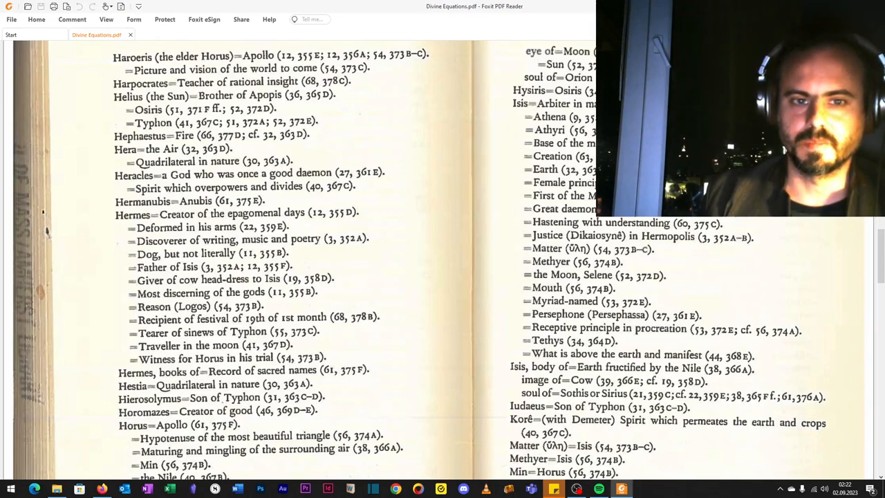
{"action": "double_click", "coordinate": [300, 173]}
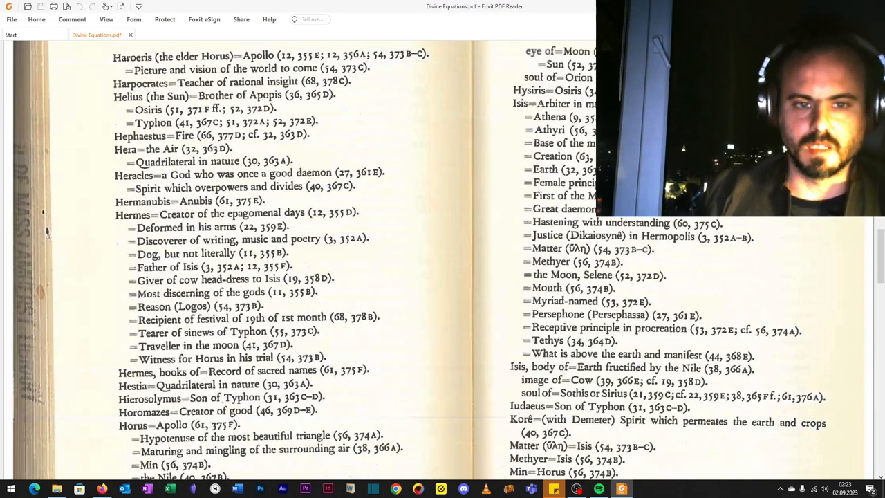
{"action": "scroll", "scroll_direction": "down", "scroll_amount": 3}
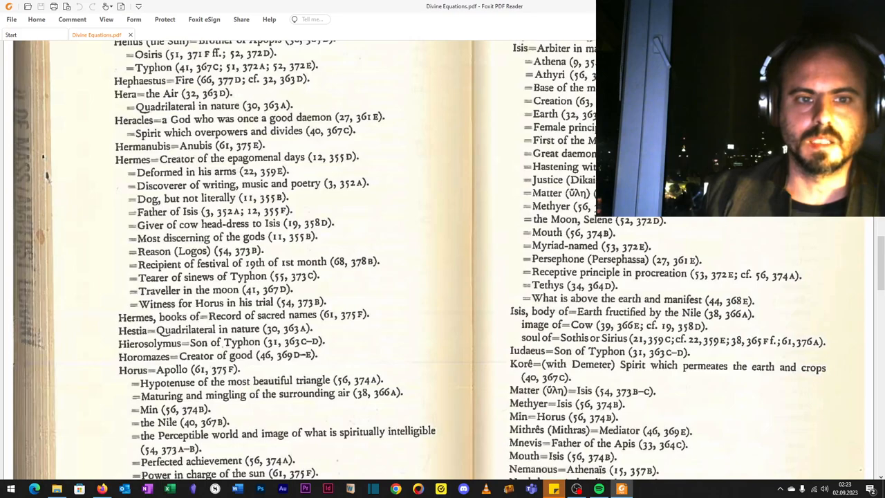
Step: Highlight a word, scroll to the foot of pages 574–575, and select 'Horus=Apollo'
{"action": "double_click", "coordinate": [180, 172]}
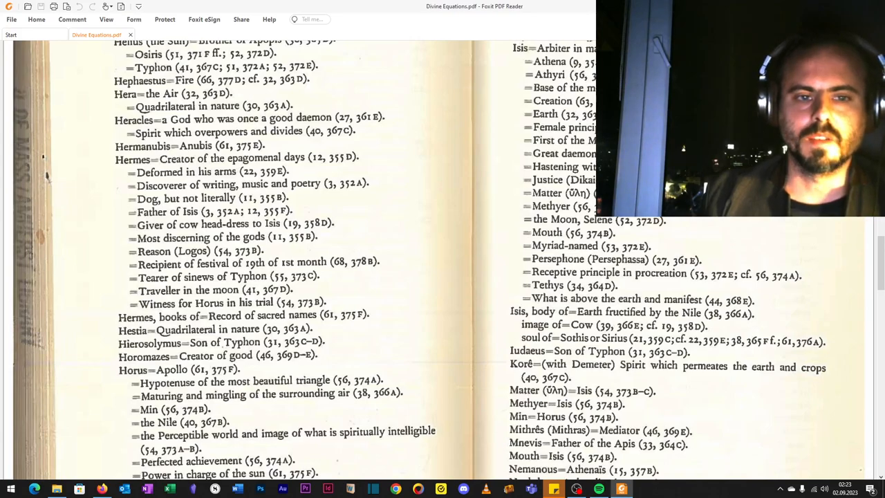
{"action": "scroll", "scroll_direction": "down", "scroll_amount": 3}
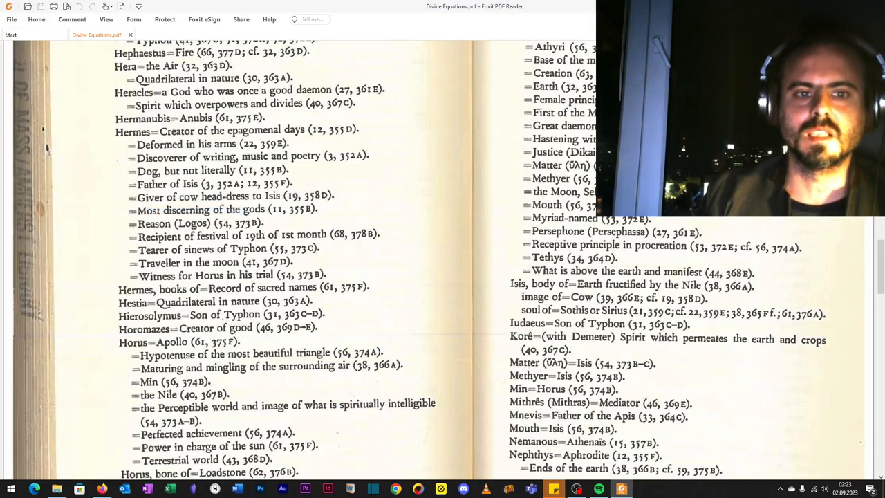
{"action": "double_click", "coordinate": [173, 223]}
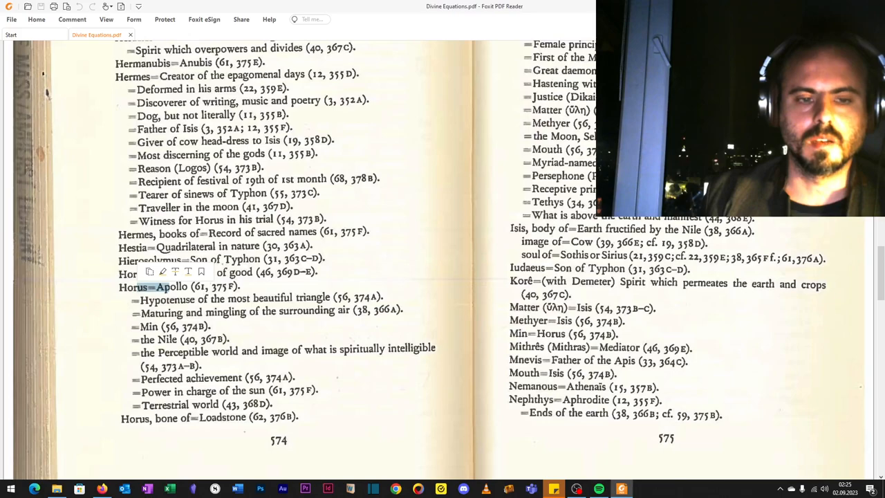
Step: Scroll down briefly, then back up to the Appendix heading and Haroeris entry
{"action": "scroll", "scroll_direction": "down", "scroll_amount": 3}
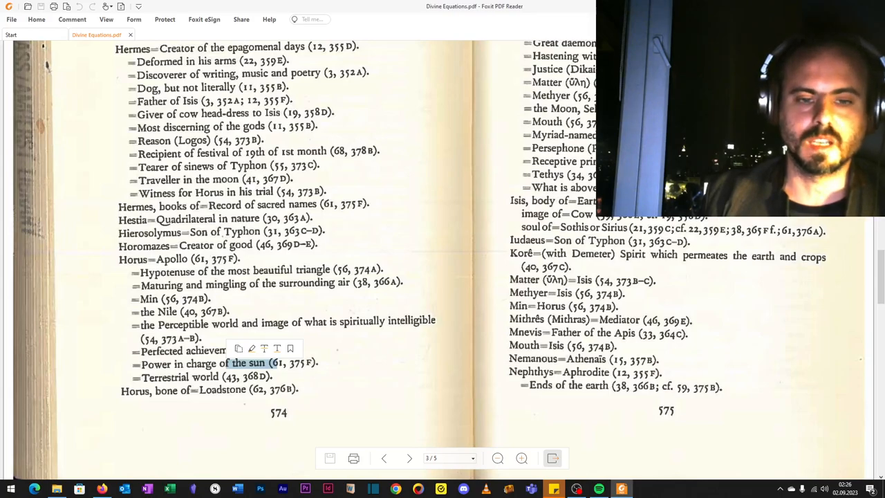
{"action": "scroll", "scroll_direction": "up", "scroll_amount": 3}
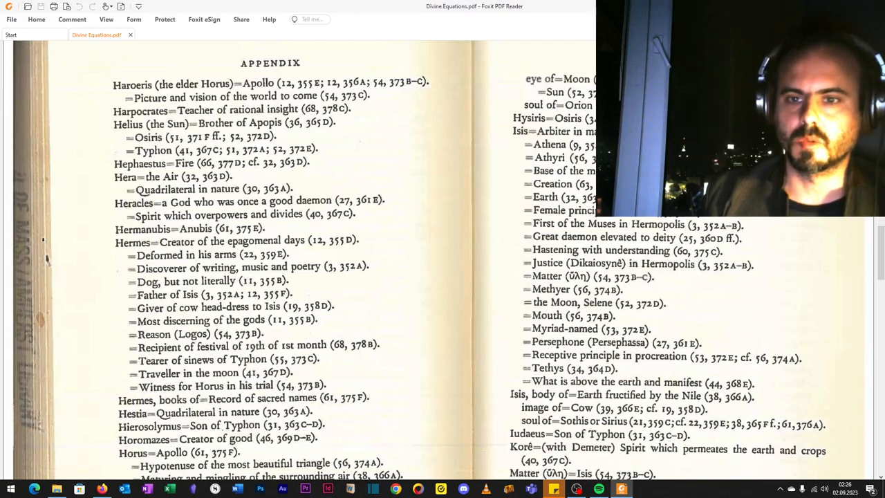
Step: Select a word among page 575's Isis attributes, then nudge the spread down
{"action": "scroll", "scroll_direction": "up", "scroll_amount": 3}
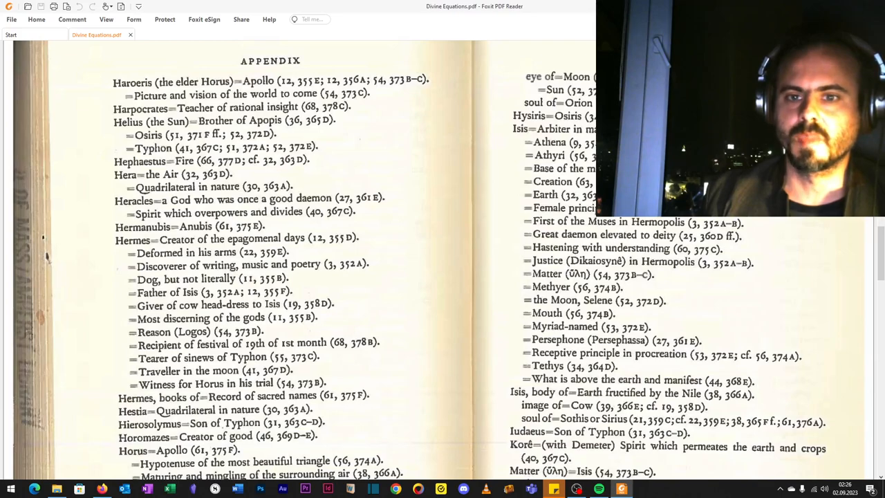
{"action": "double_click", "coordinate": [560, 208]}
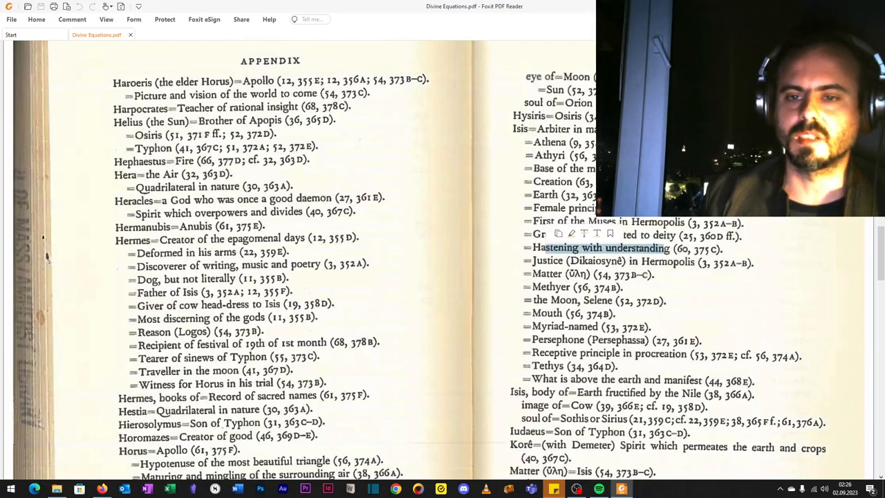
{"action": "scroll", "scroll_direction": "down", "scroll_amount": 3}
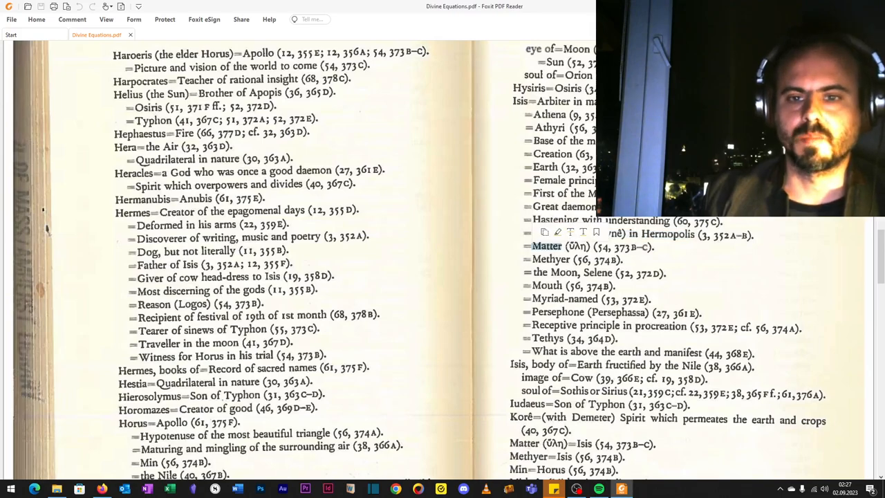
{"action": "scroll", "scroll_direction": "down", "scroll_amount": 3}
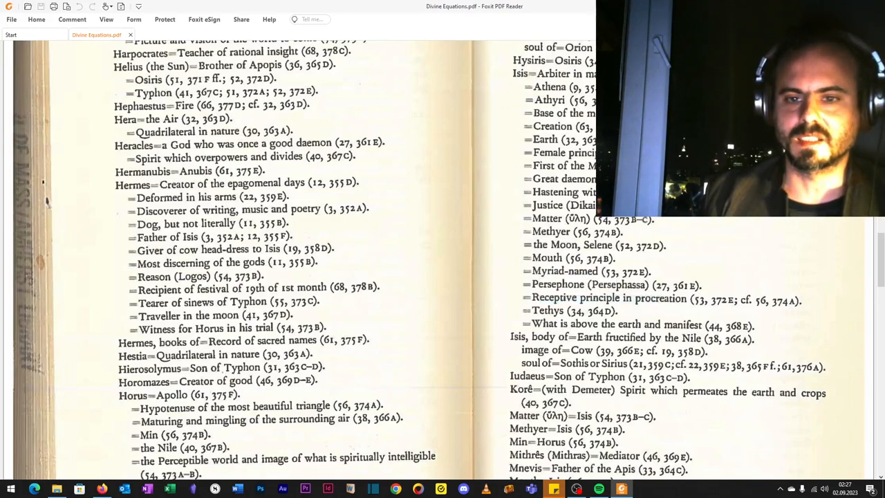
Step: Scroll past the foot of pages 574–575 onto the 576–577 spread
{"action": "scroll", "scroll_direction": "down", "scroll_amount": 3}
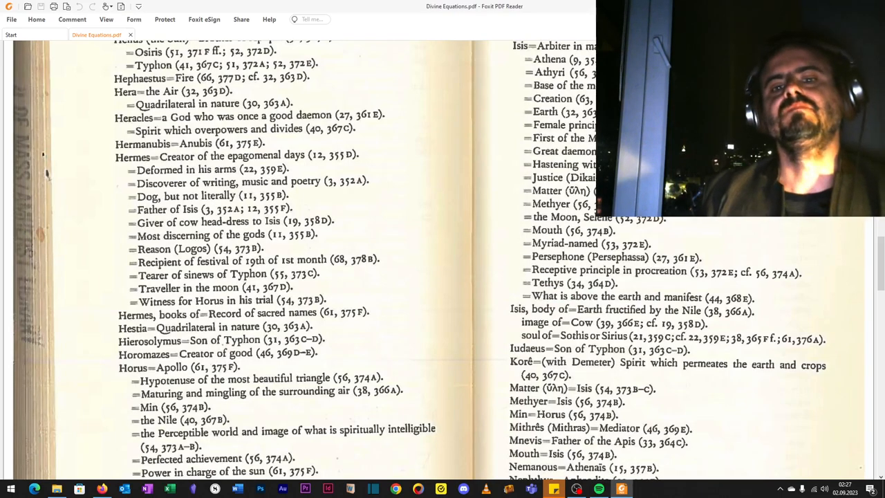
{"action": "scroll", "scroll_direction": "down", "scroll_amount": 3}
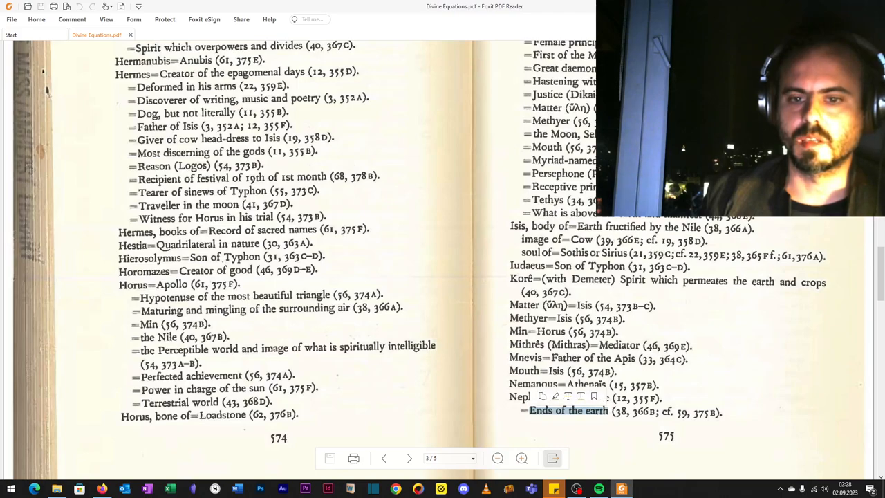
{"action": "scroll", "scroll_direction": "up", "scroll_amount": 3}
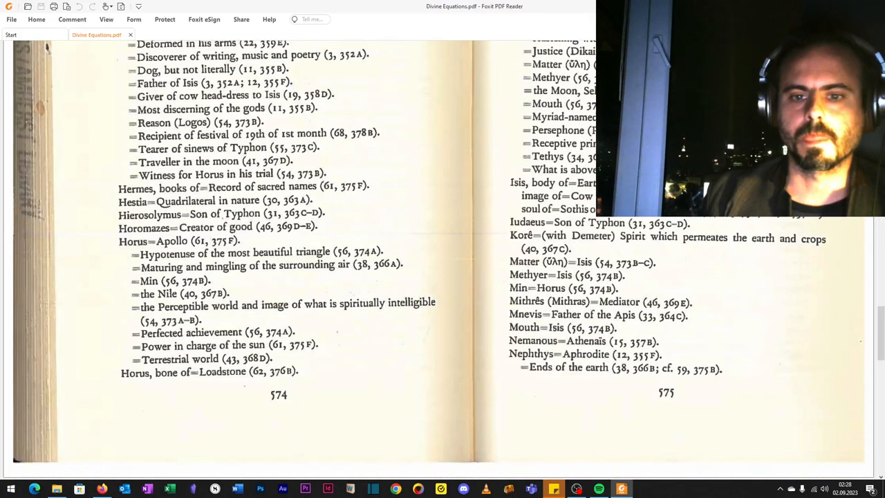
{"action": "scroll", "scroll_direction": "down", "scroll_amount": 3}
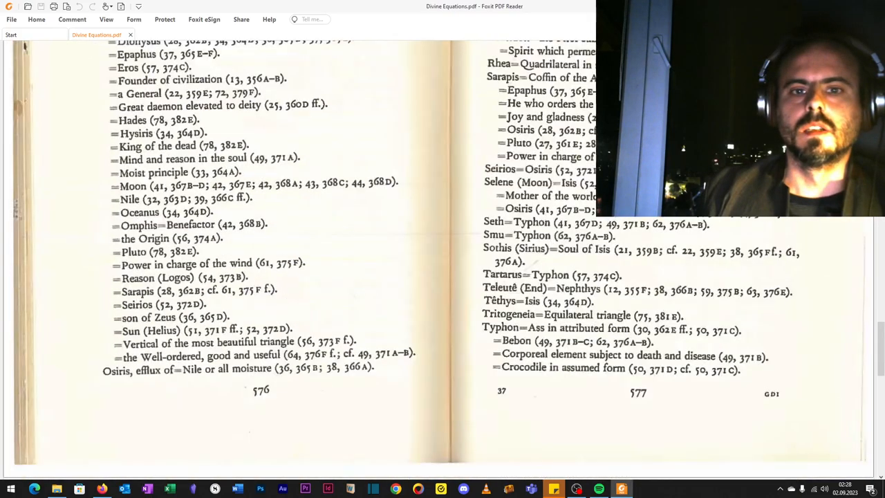
Step: Scroll into page 576's Osiris entries, selecting a word along the way
{"action": "scroll", "scroll_direction": "up", "scroll_amount": 3}
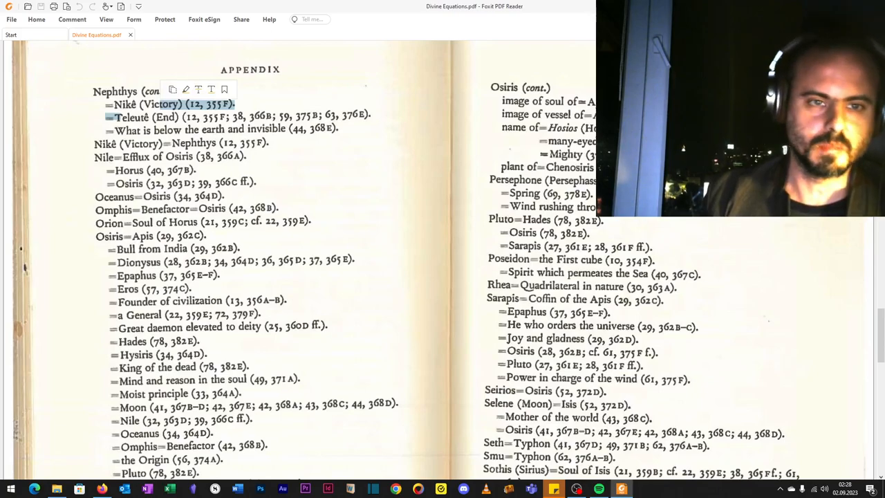
{"action": "scroll", "scroll_direction": "down", "scroll_amount": 3}
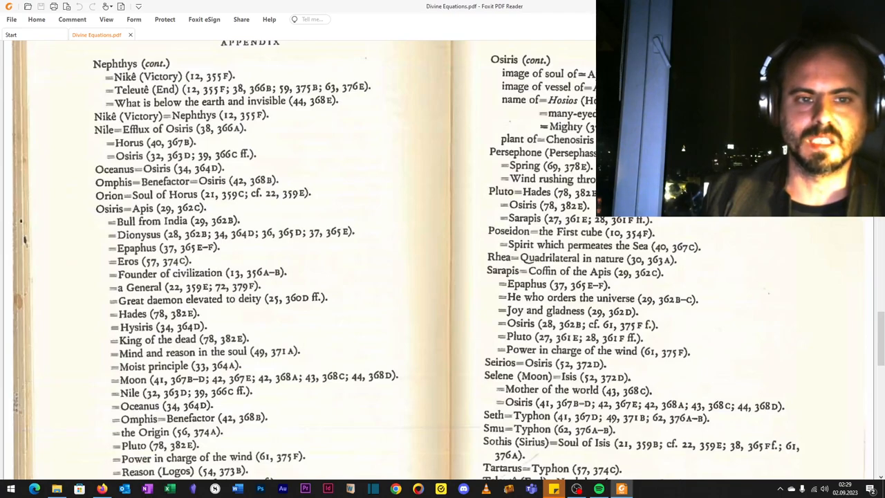
{"action": "scroll", "scroll_direction": "down", "scroll_amount": 3}
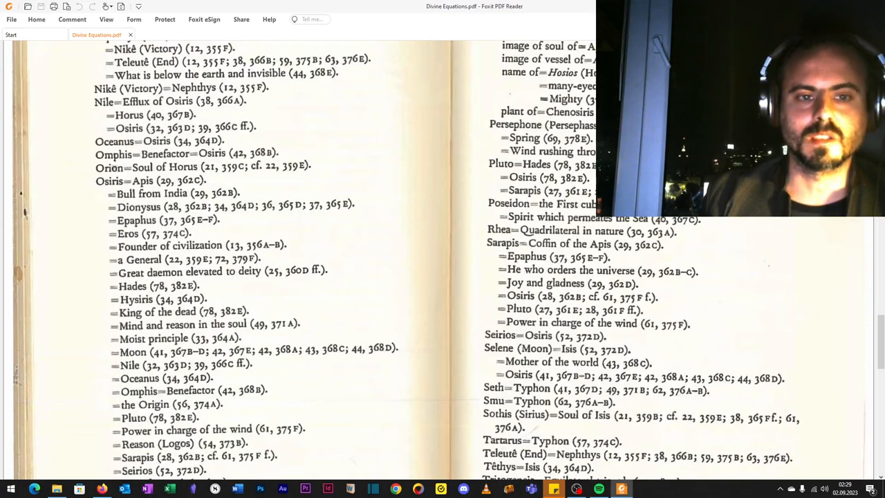
{"action": "double_click", "coordinate": [158, 166]}
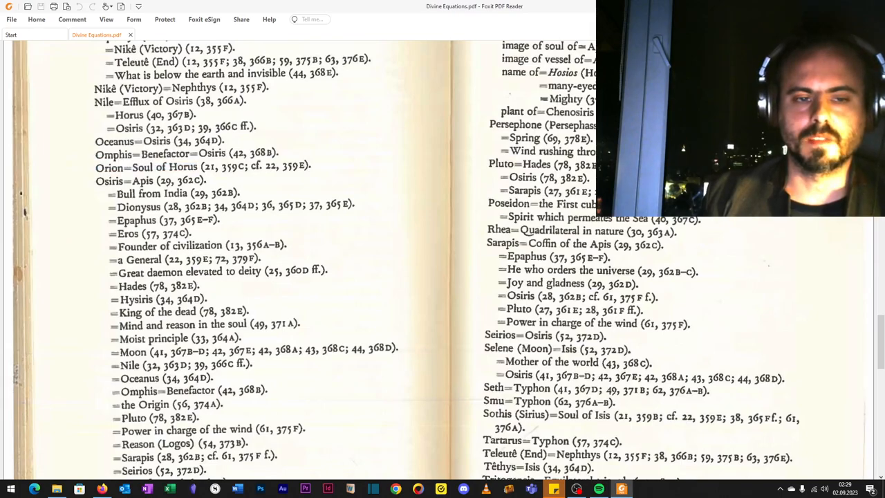
{"action": "scroll", "scroll_direction": "down", "scroll_amount": 3}
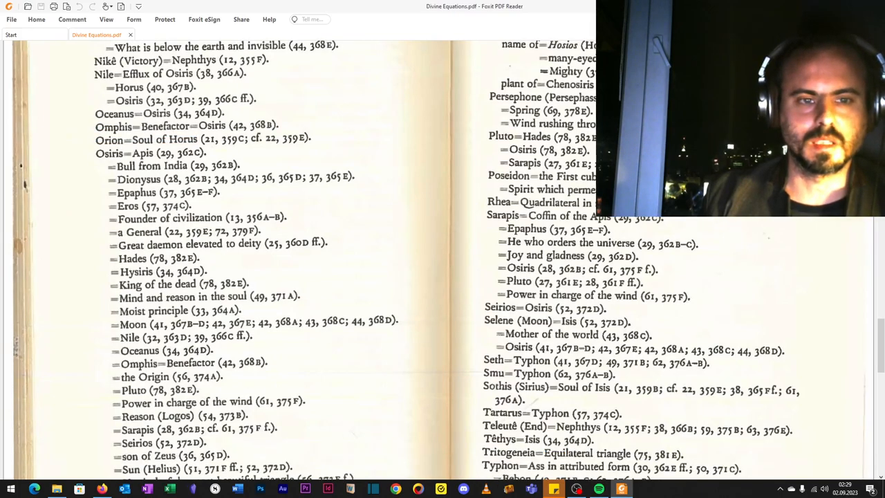
{"action": "scroll", "scroll_direction": "down", "scroll_amount": 3}
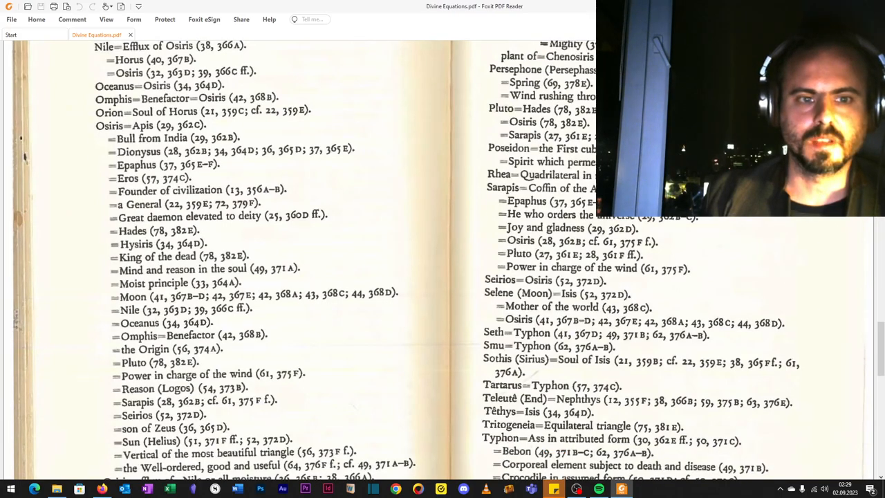
Step: Highlight 'Founder of civilization' and 'a General', then read to the page foot
{"action": "double_click", "coordinate": [169, 189]}
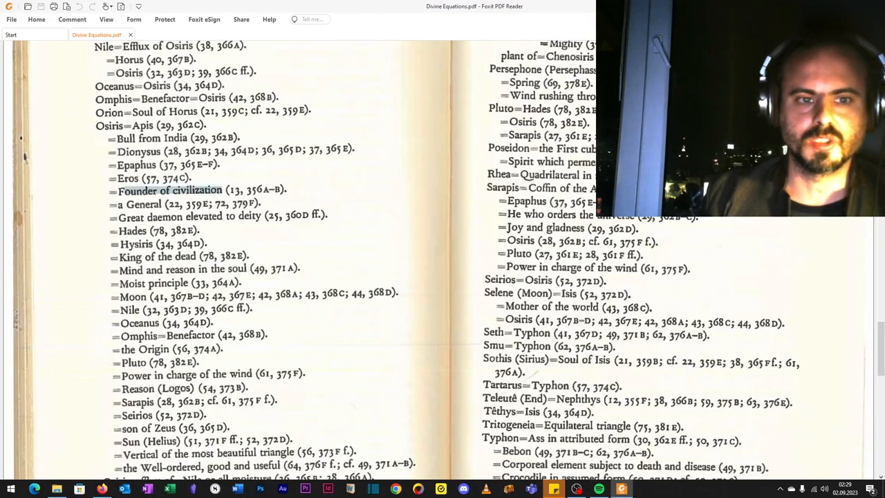
{"action": "double_click", "coordinate": [139, 204]}
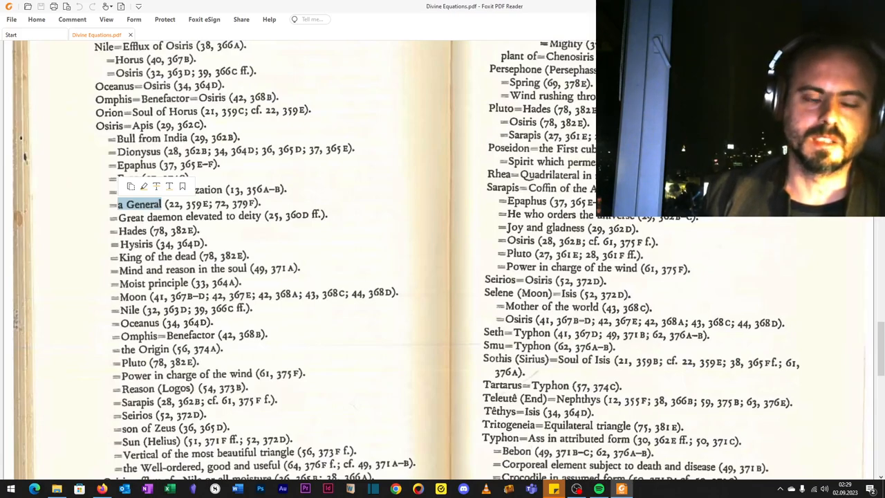
{"action": "scroll", "scroll_direction": "down", "scroll_amount": 3}
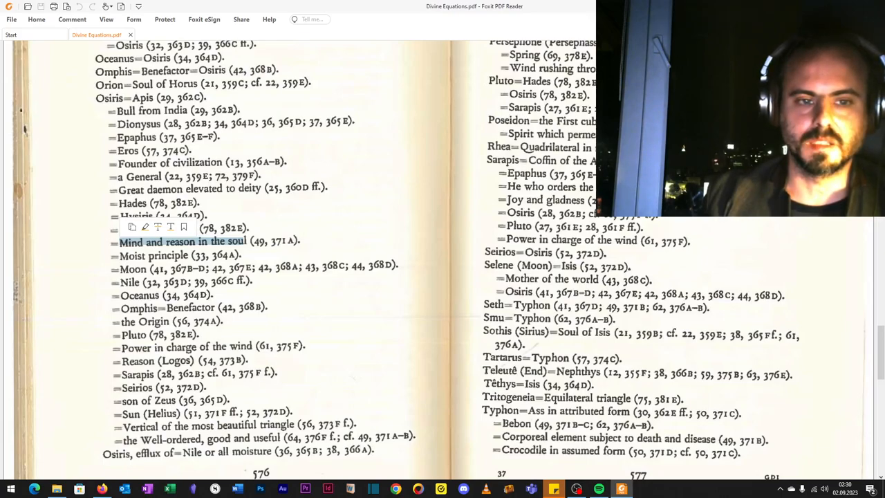
{"action": "scroll", "scroll_direction": "down", "scroll_amount": 3}
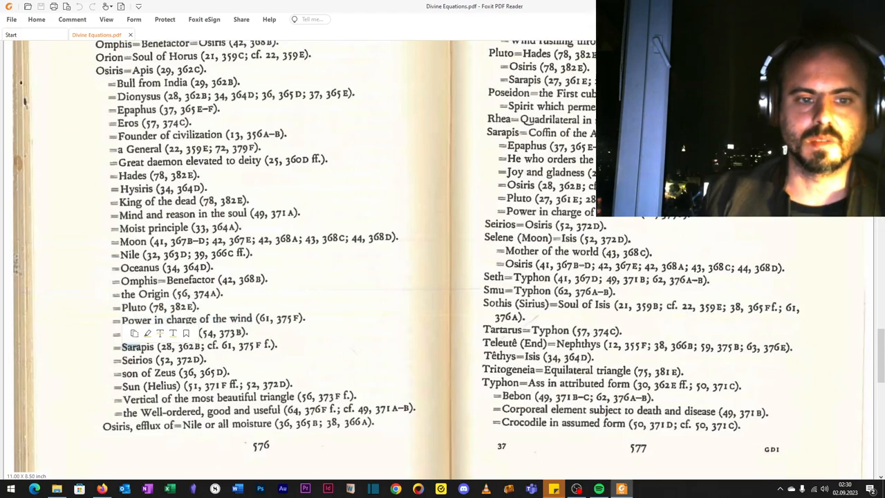
{"action": "scroll", "scroll_direction": "up", "scroll_amount": 3}
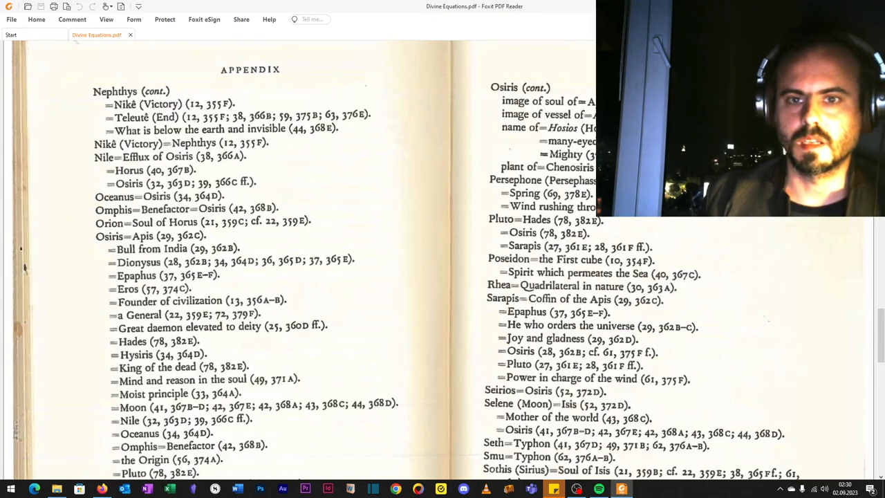
Step: Scroll the 576–577 spread down from the Nile entries to Typhon's first equations
{"action": "scroll", "scroll_direction": "down", "scroll_amount": 3}
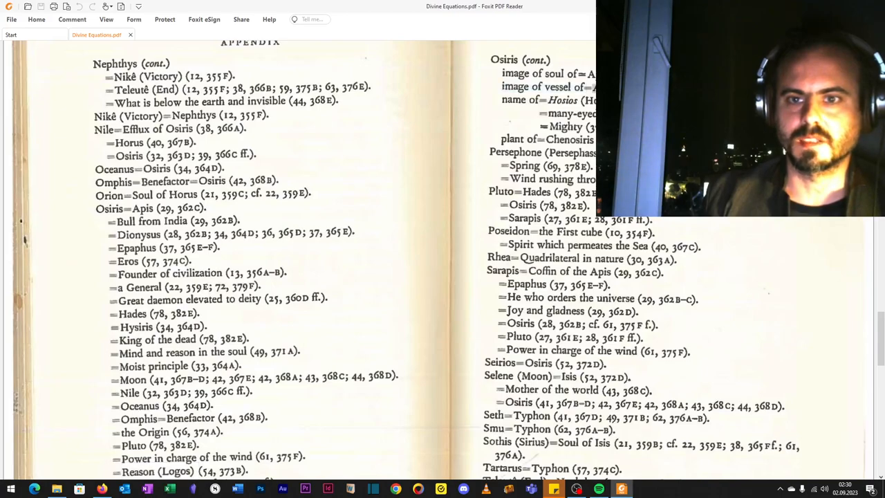
{"action": "scroll", "scroll_direction": "down", "scroll_amount": 3}
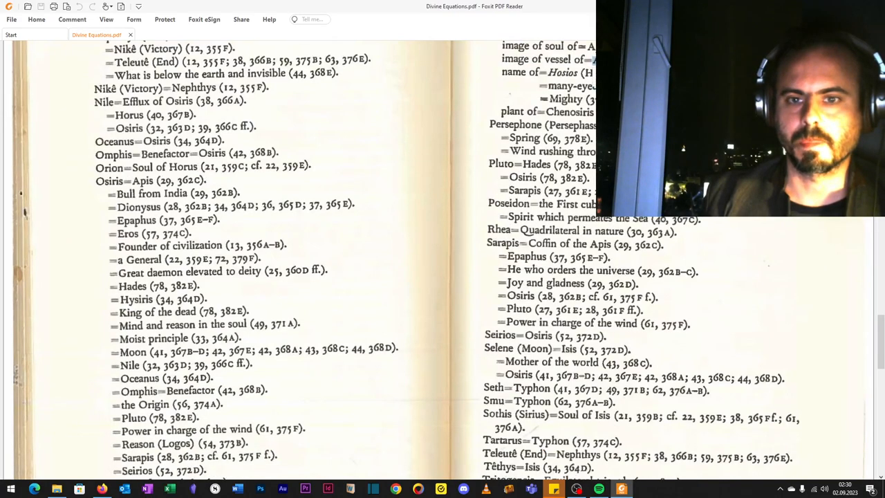
{"action": "scroll", "scroll_direction": "down", "scroll_amount": 3}
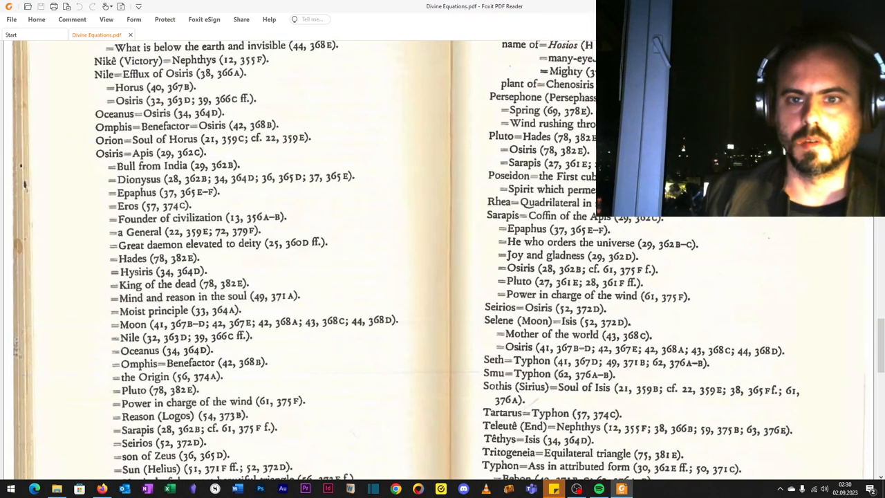
{"action": "scroll", "scroll_direction": "down", "scroll_amount": 3}
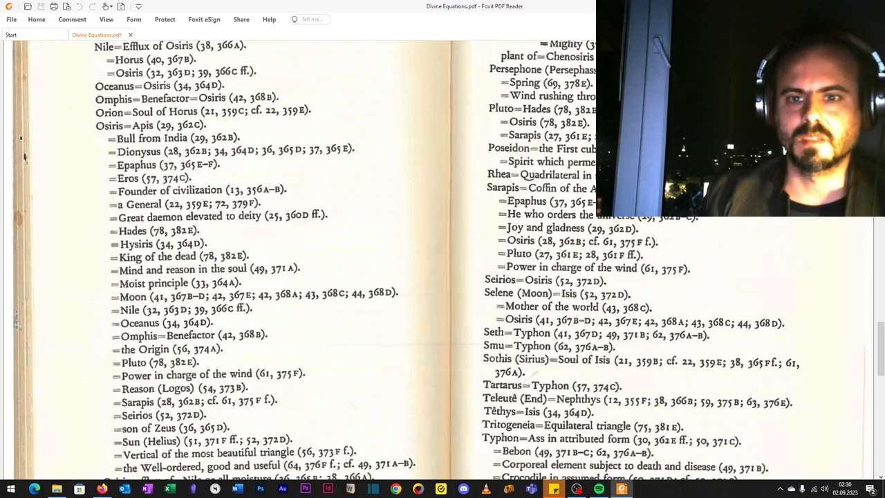
Step: On page 577, select Poseidon's Spirit, Rhea's Quadrilateral, Isis, and Tartarus=Typhon while scrolling
{"action": "double_click", "coordinate": [552, 161]}
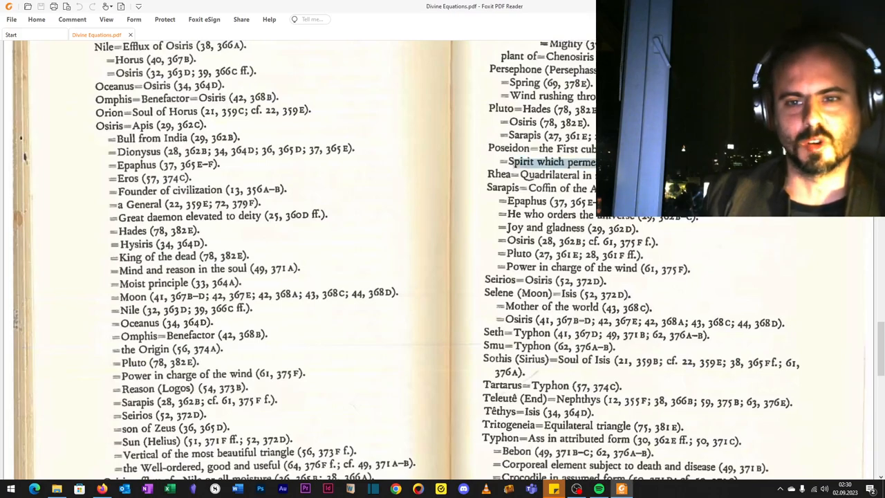
{"action": "scroll", "scroll_direction": "down", "scroll_amount": 3}
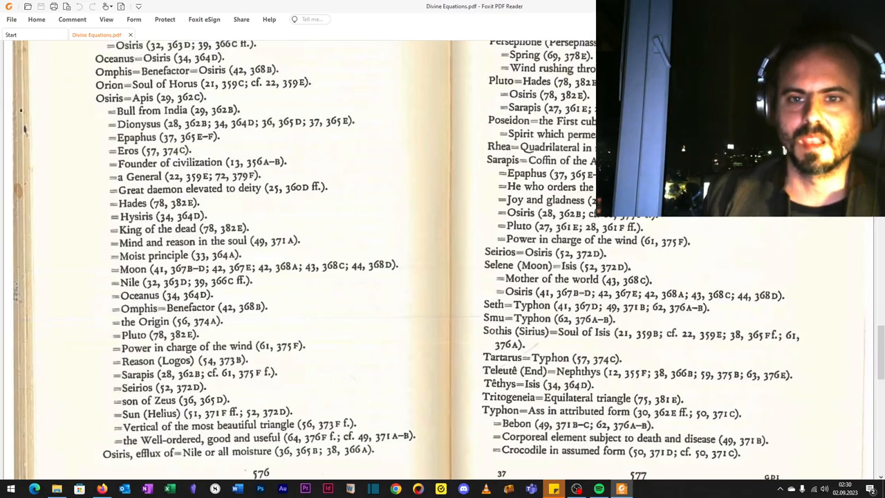
{"action": "double_click", "coordinate": [549, 147]}
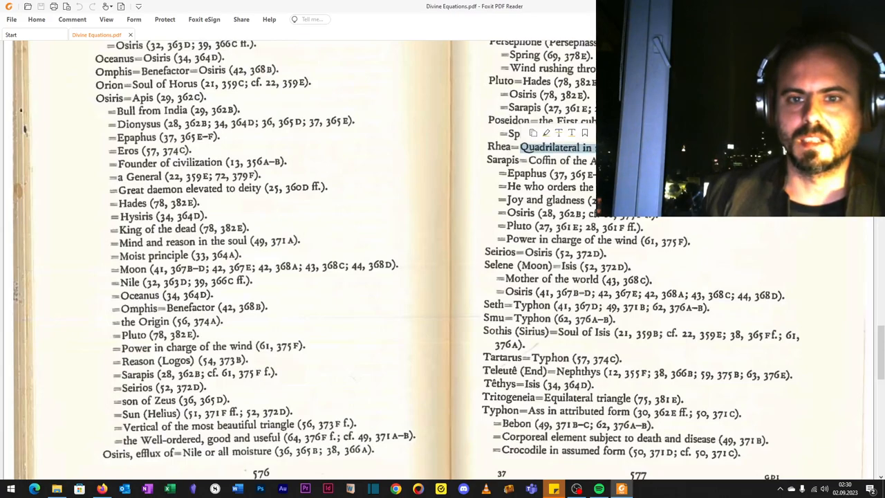
{"action": "scroll", "scroll_direction": "down", "scroll_amount": 3}
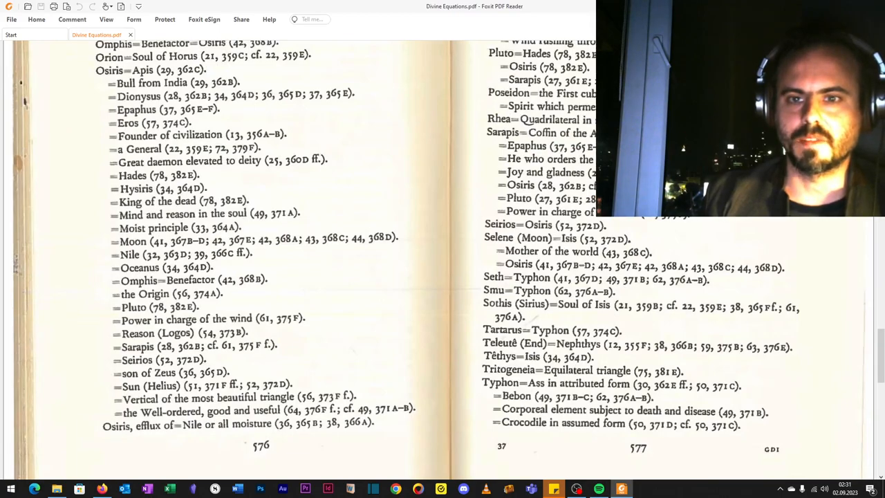
{"action": "double_click", "coordinate": [550, 159]}
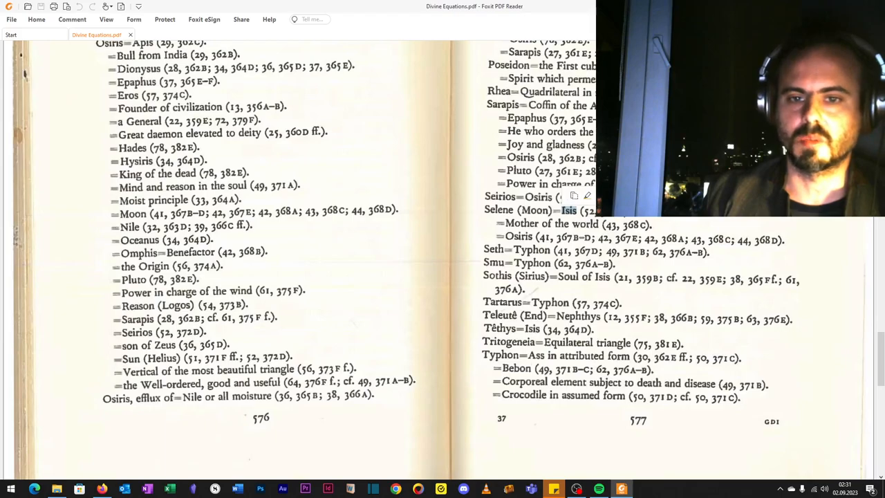
{"action": "scroll", "scroll_direction": "down", "scroll_amount": 3}
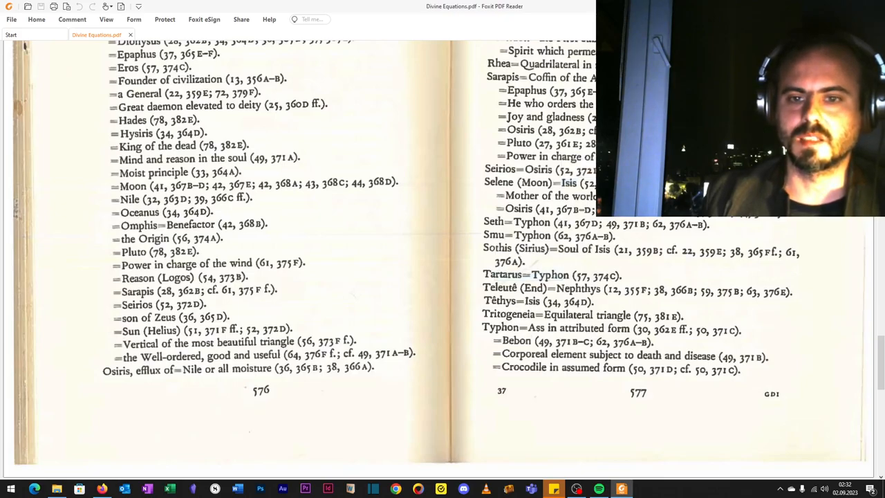
{"action": "double_click", "coordinate": [526, 275]}
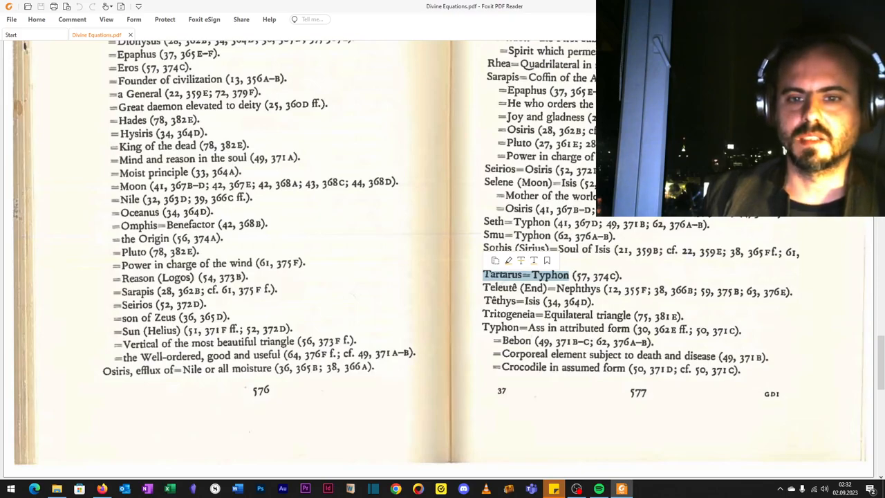
{"action": "scroll", "scroll_direction": "up", "scroll_amount": 3}
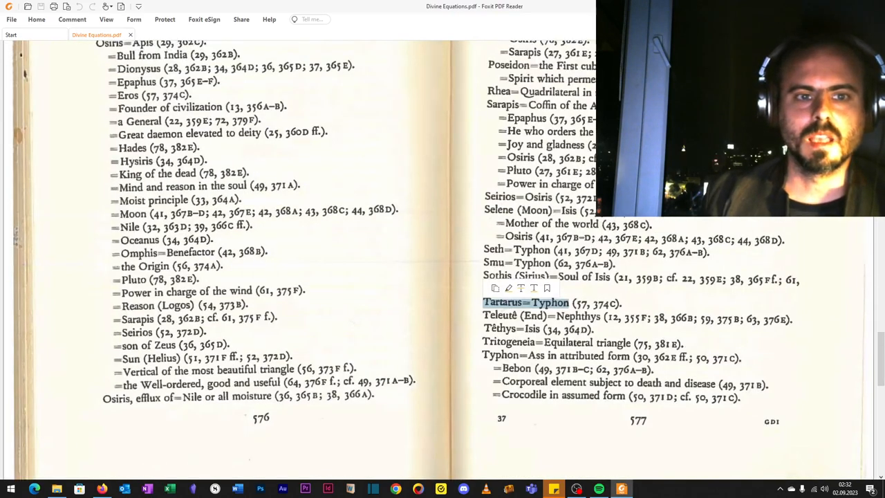
Step: Scroll to the last appendix page with Typhon (cont.) and the Zeus entries
{"action": "scroll", "scroll_direction": "up", "scroll_amount": 3}
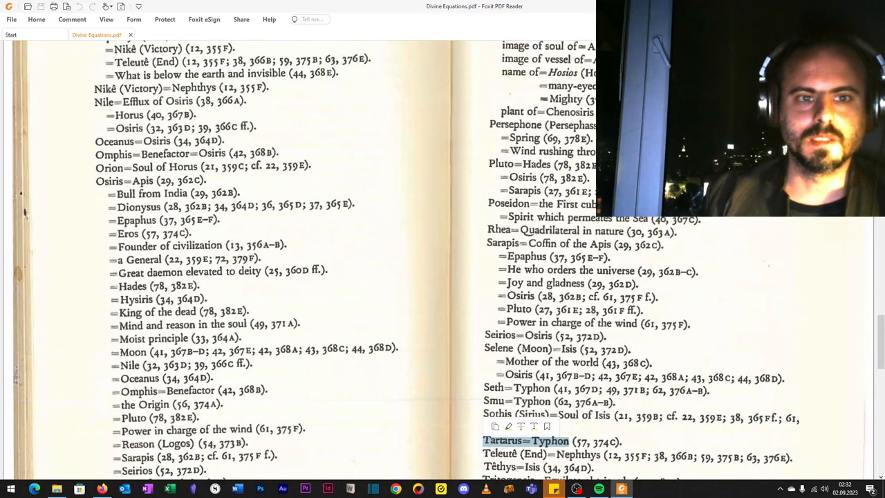
{"action": "scroll", "scroll_direction": "down", "scroll_amount": 3}
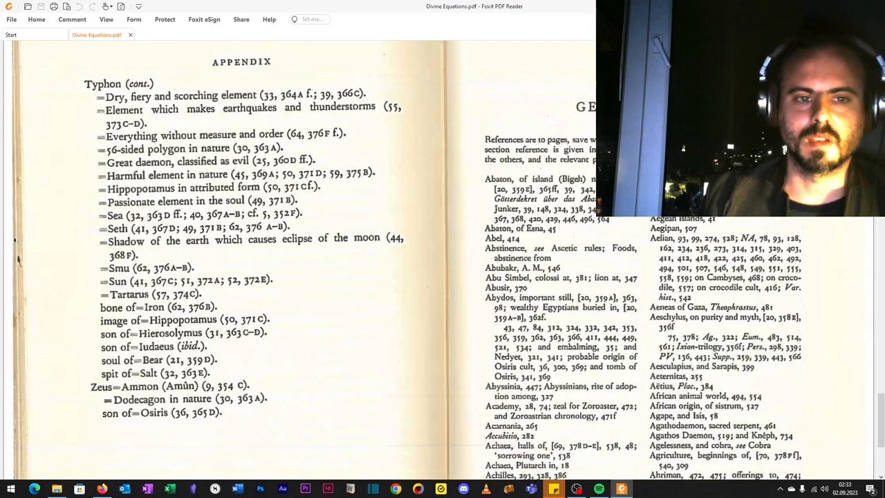
{"action": "double_click", "coordinate": [166, 149]}
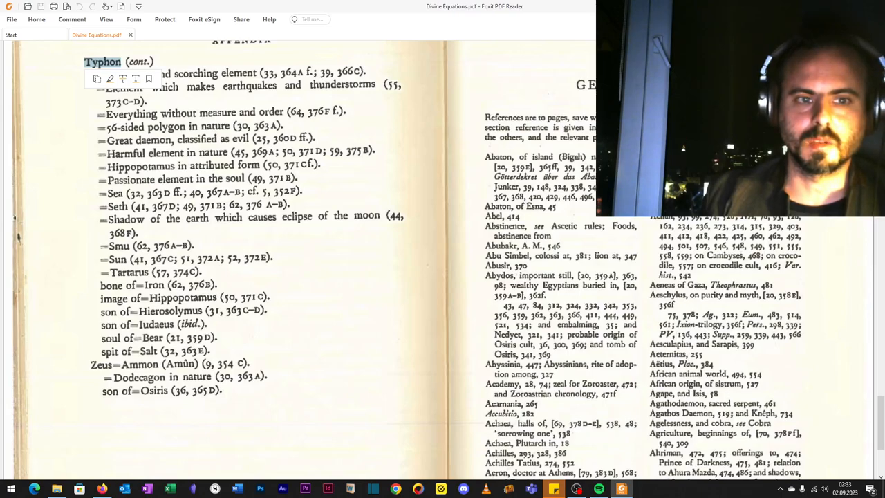
{"action": "scroll", "scroll_direction": "up", "scroll_amount": 3}
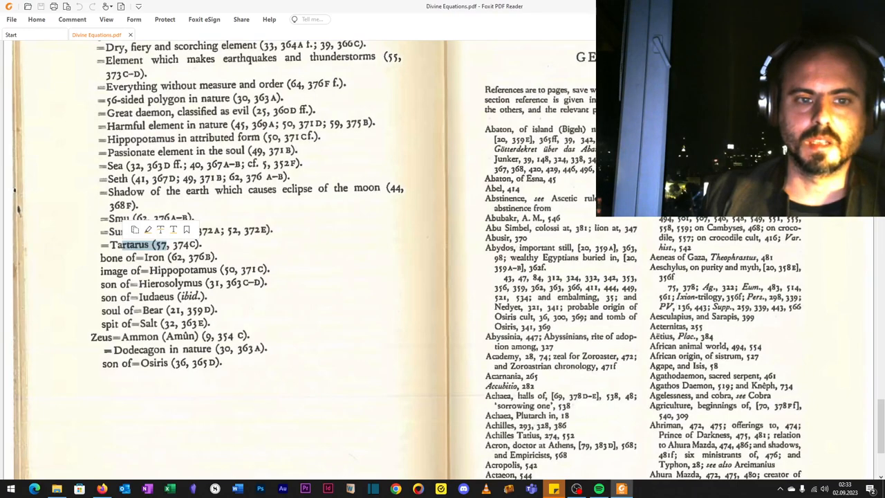
{"action": "double_click", "coordinate": [181, 270]}
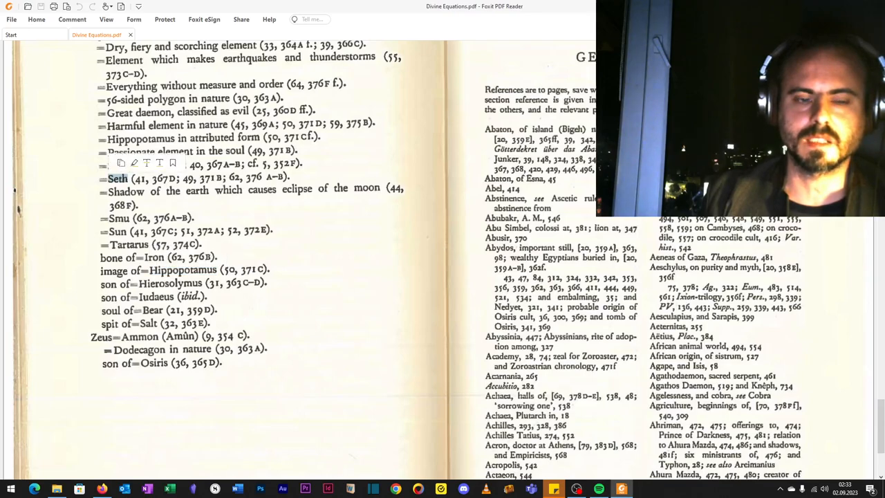
{"action": "scroll", "scroll_direction": "down", "scroll_amount": 3}
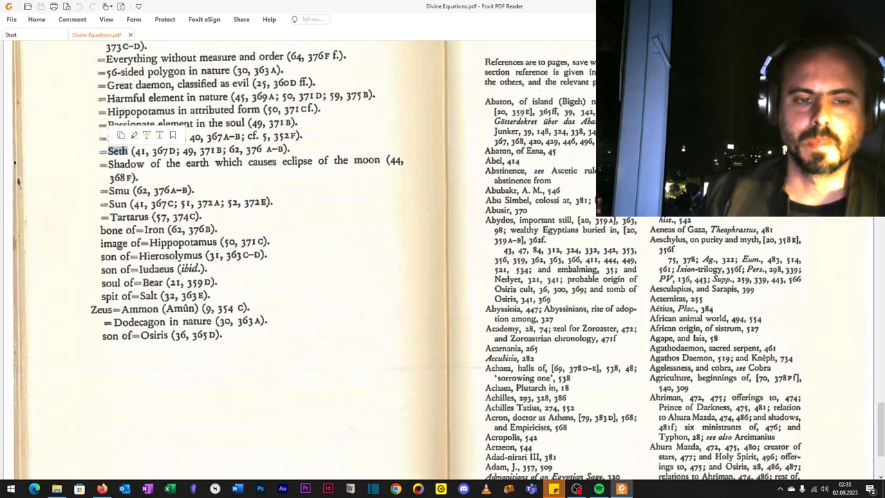
{"action": "scroll", "scroll_direction": "up", "scroll_amount": 3}
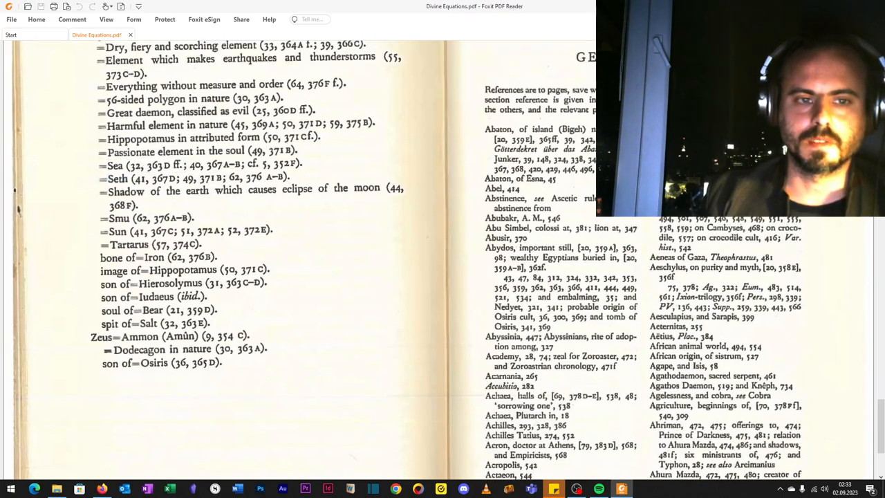
{"action": "double_click", "coordinate": [117, 178]}
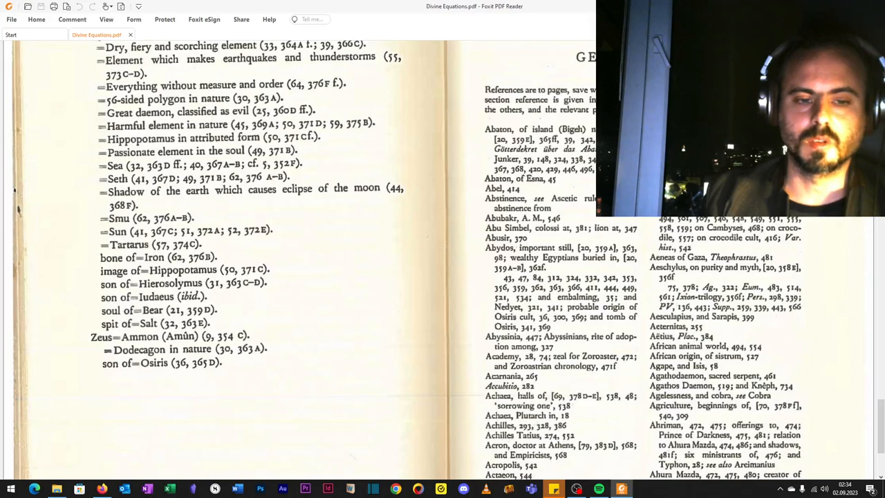
{"action": "scroll", "scroll_direction": "down", "scroll_amount": 3}
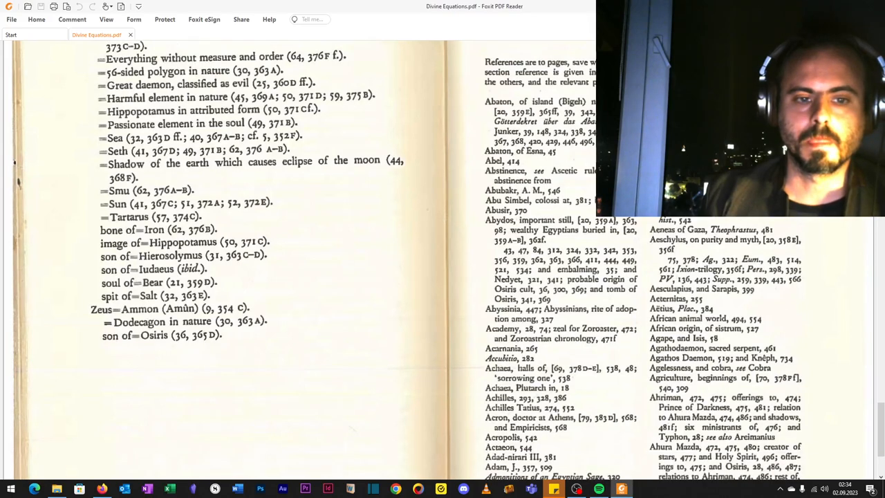